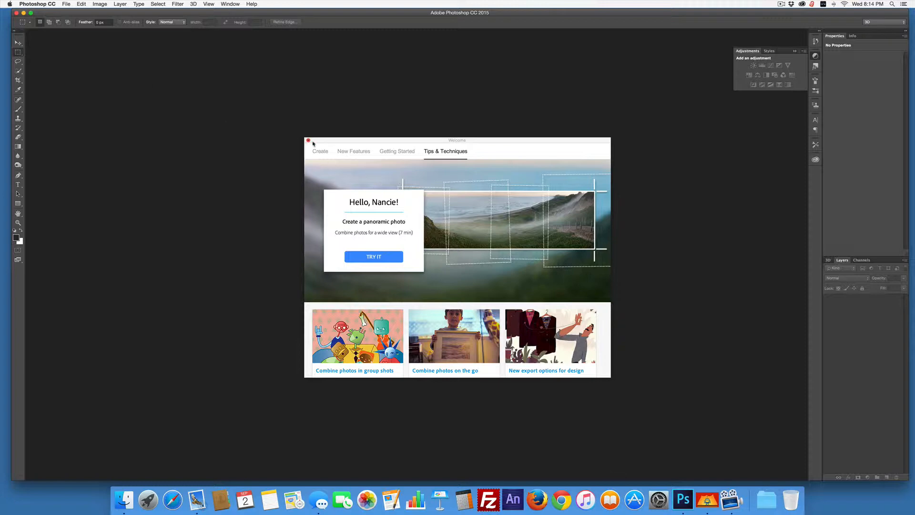
Dismiss the welcome window and create a new 1920 × 1080 document from the Film & Video HDTV 1080p preset.
click(309, 141)
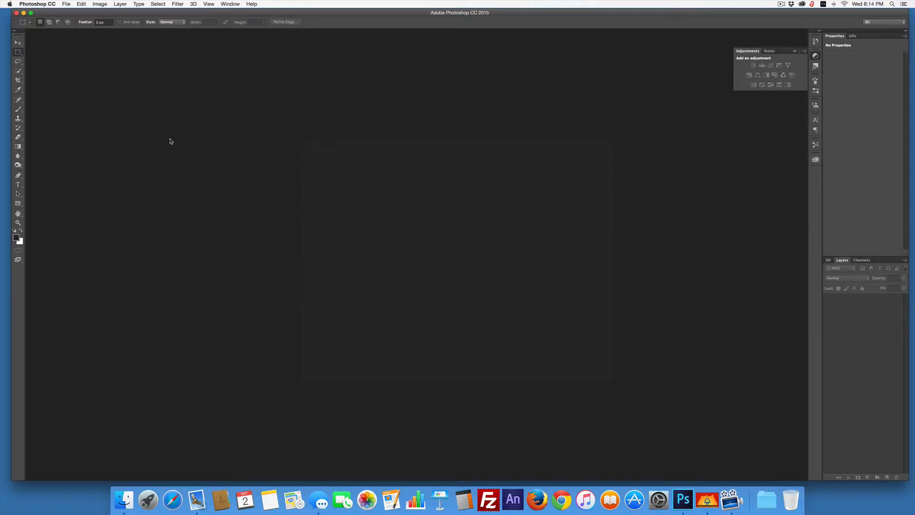
click(67, 4)
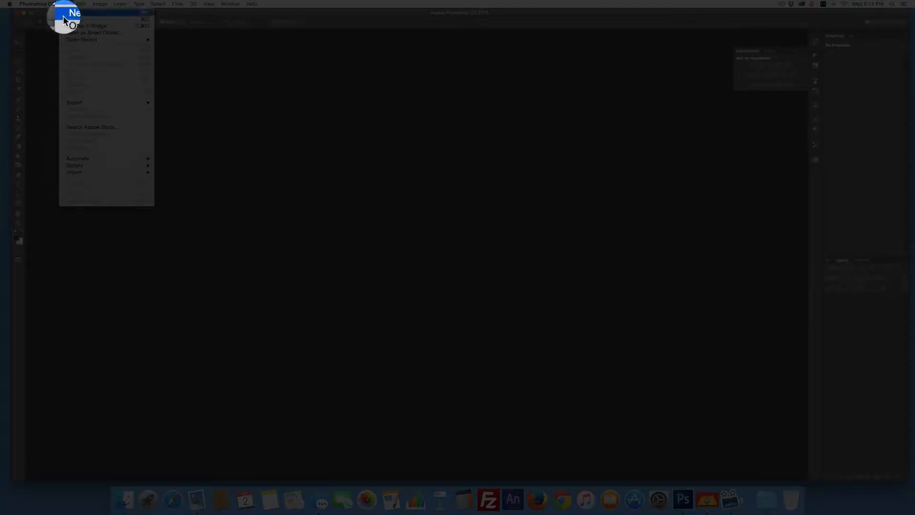
click(74, 12)
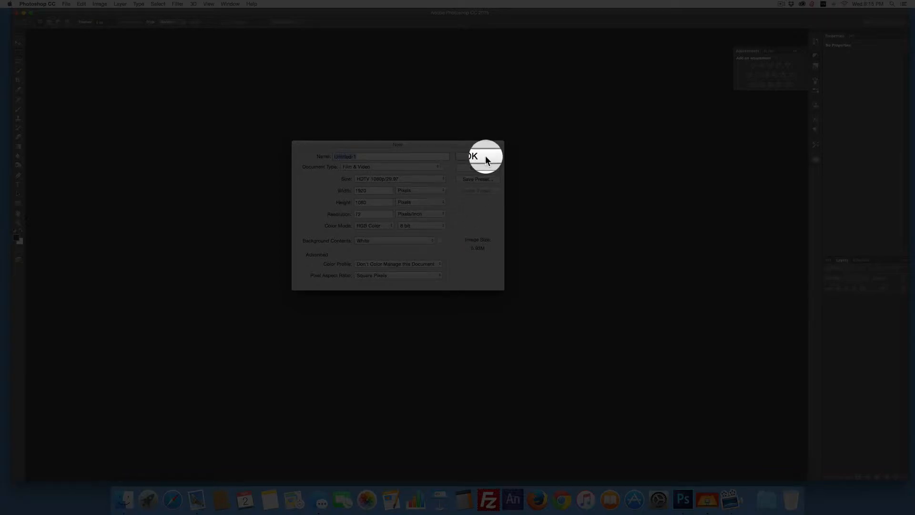
click(471, 156)
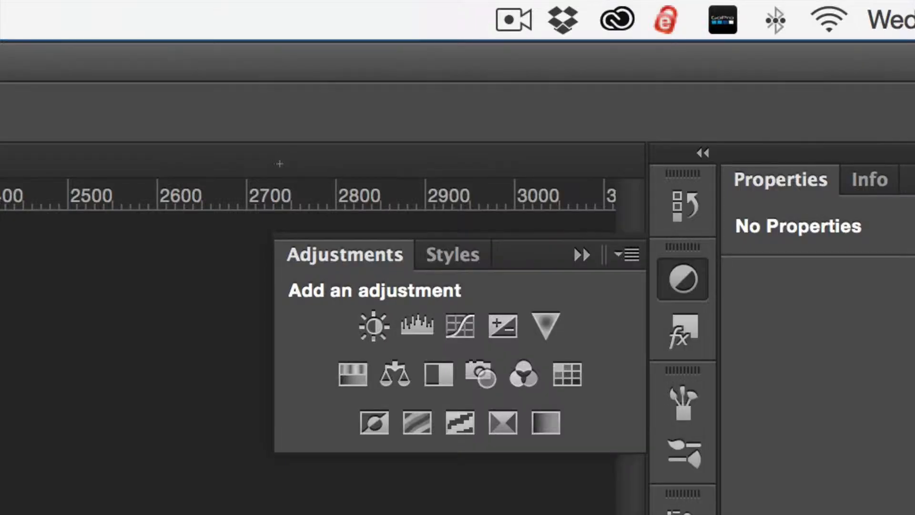
mouse_move(288, 181)
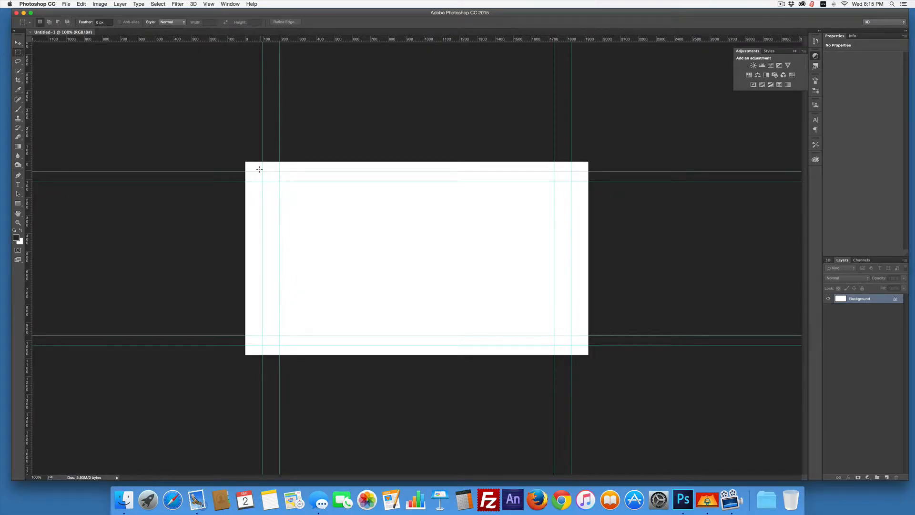
mouse_move(141, 152)
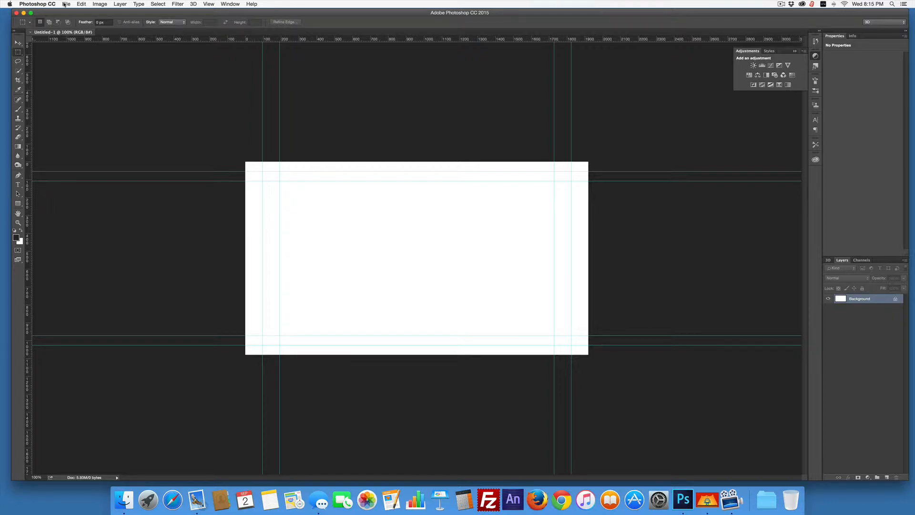
Place the cat photo DSC_0003.jpg into the slide as an embedded layer.
click(66, 4)
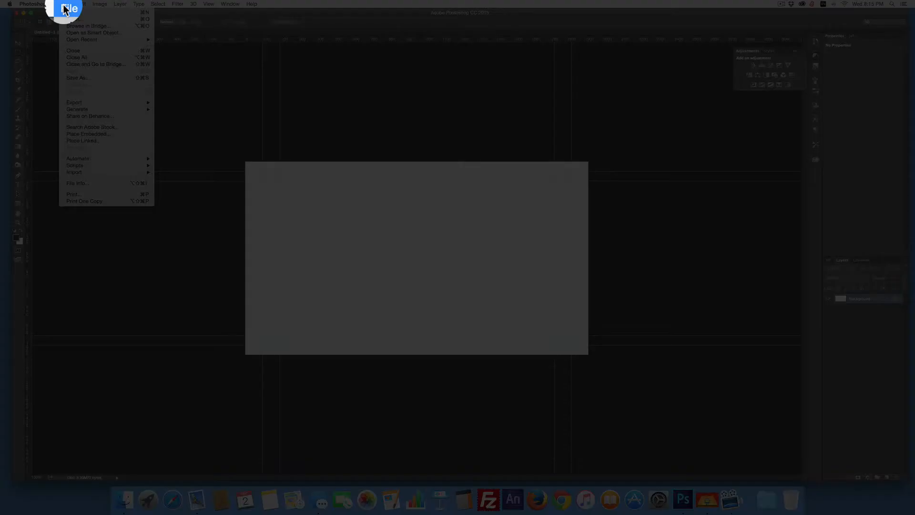
mouse_move(88, 27)
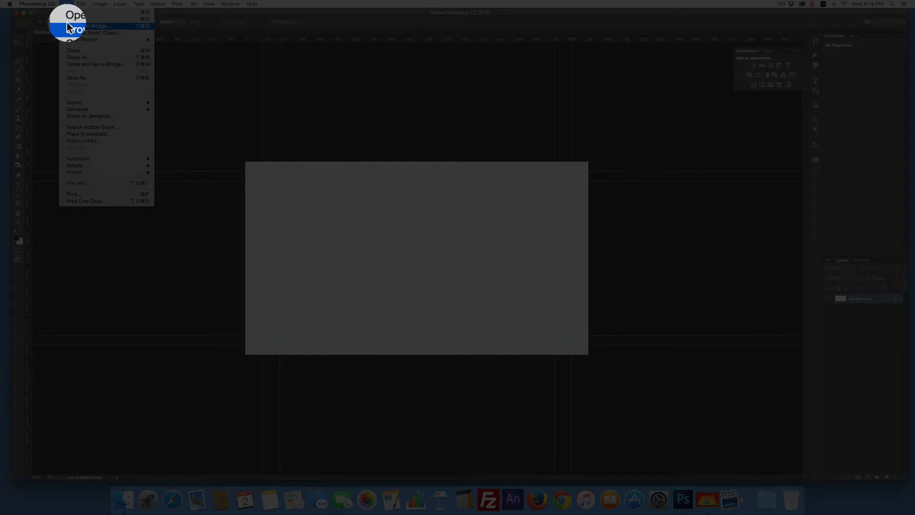
mouse_move(88, 126)
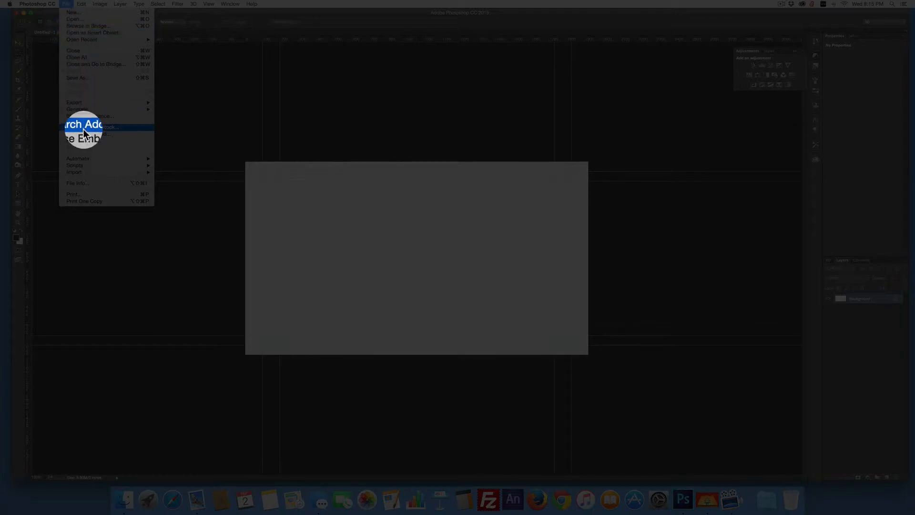
click(88, 127)
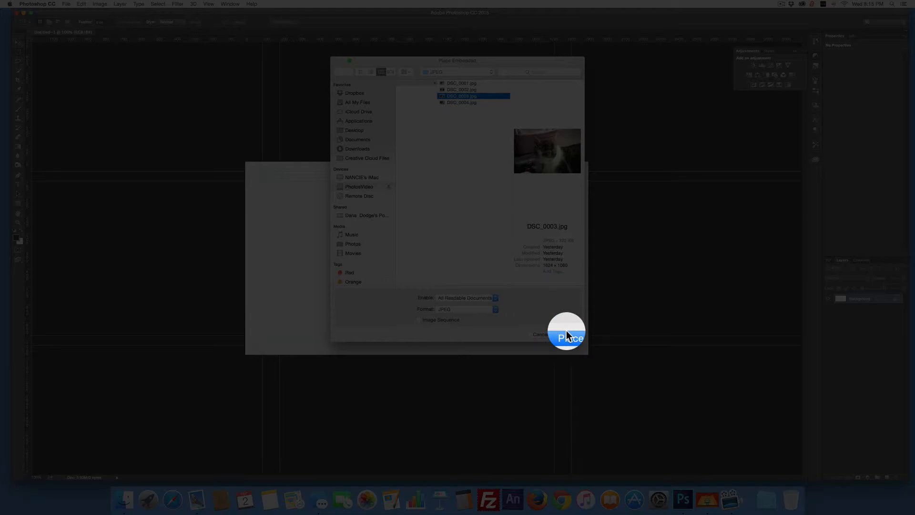
click(566, 334)
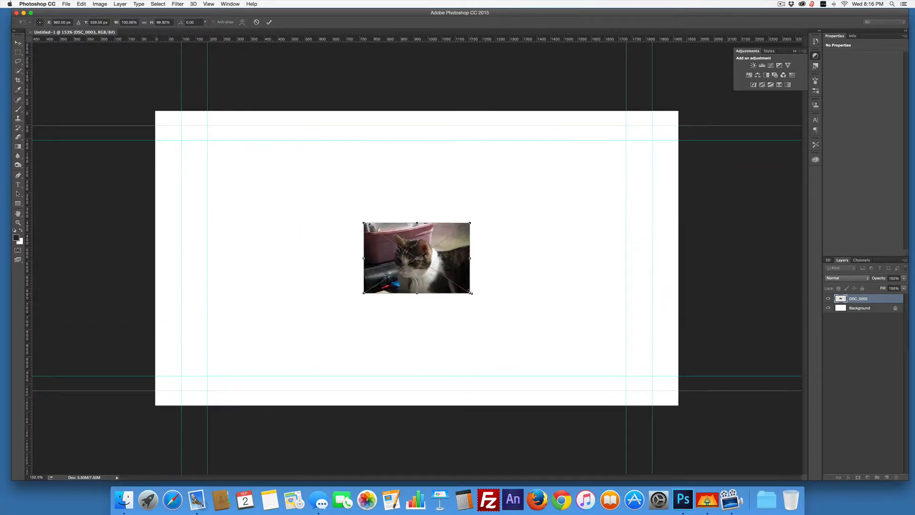
Scale the placed cat photo up with the transform handles until it covers the whole canvas.
drag(471, 292, 542, 341)
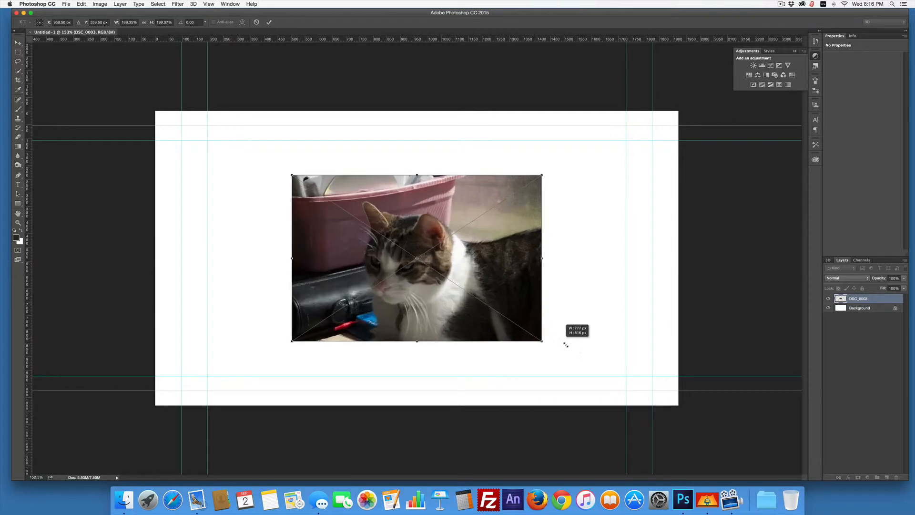
drag(542, 340, 702, 448)
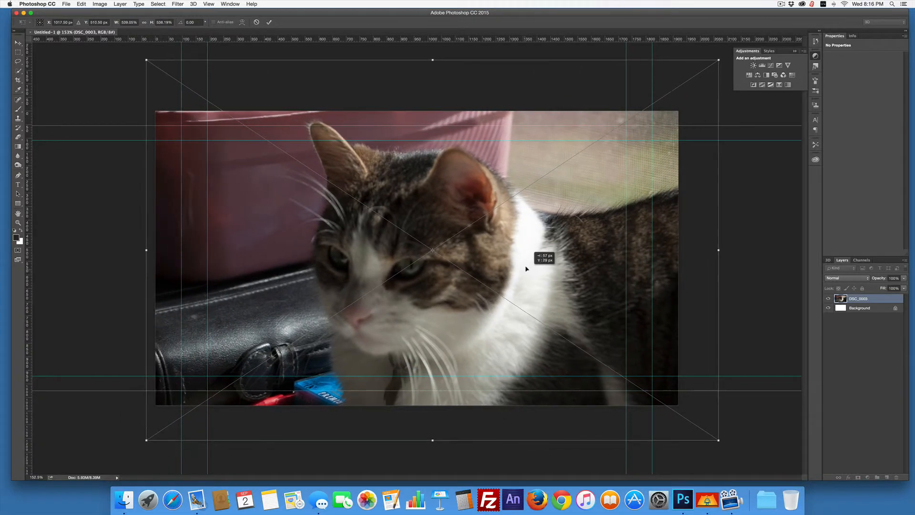
drag(525, 269, 532, 268)
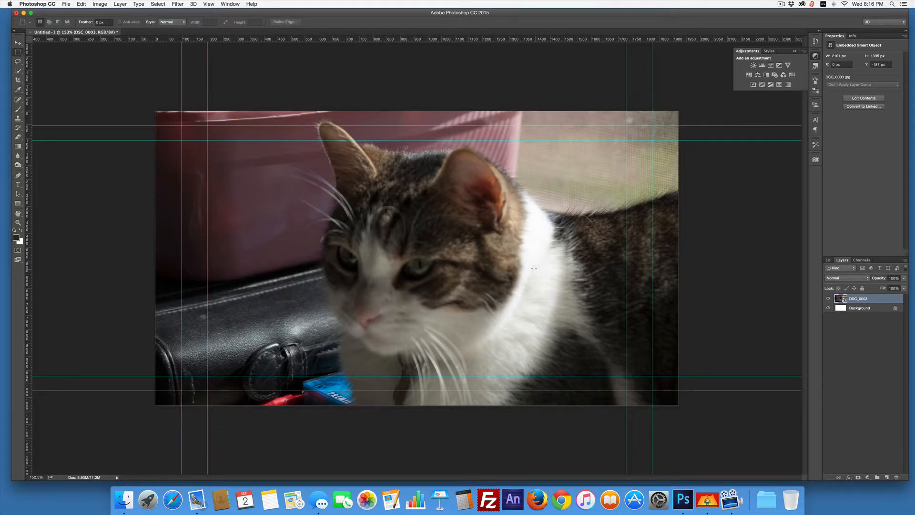
mouse_move(547, 287)
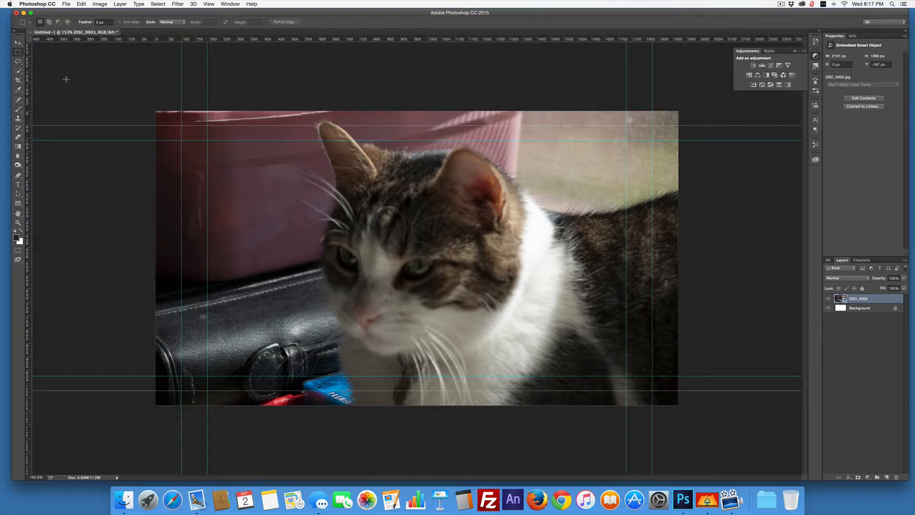
Start Export As for the slide and switch the output format from PNG to JPG.
click(66, 4)
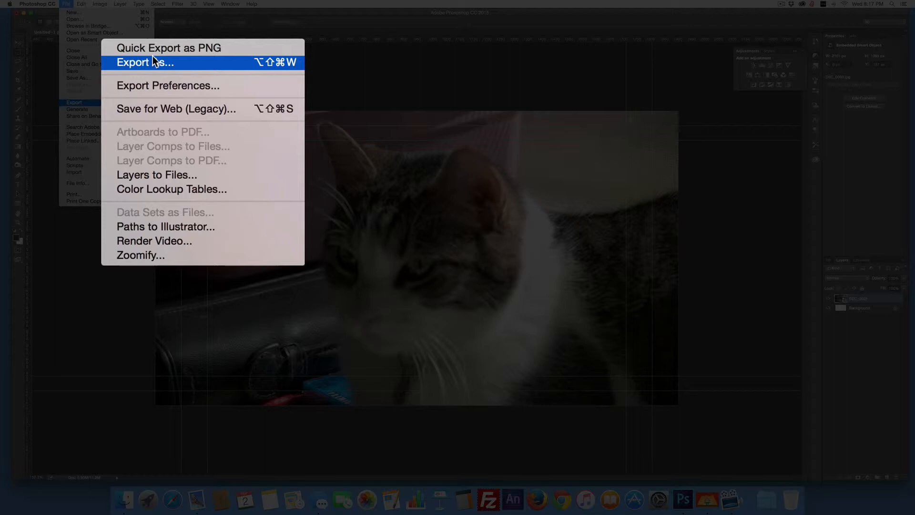
click(145, 63)
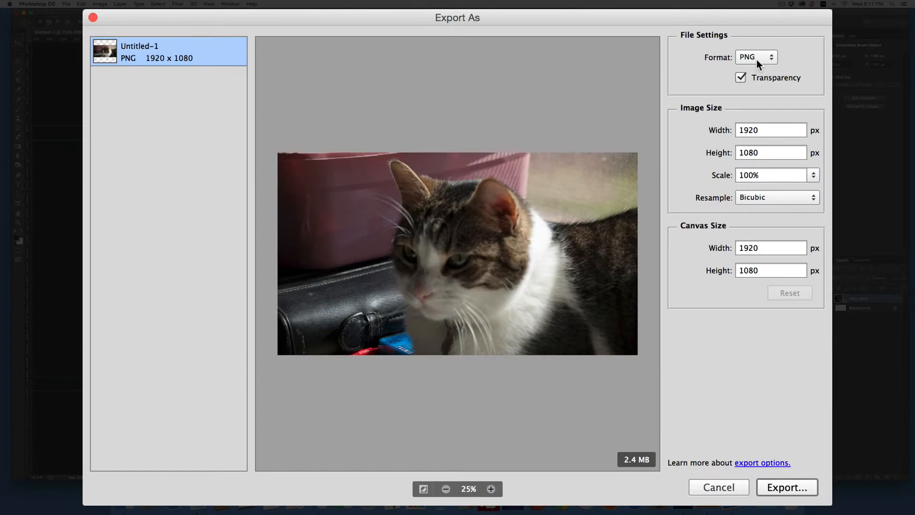
click(756, 57)
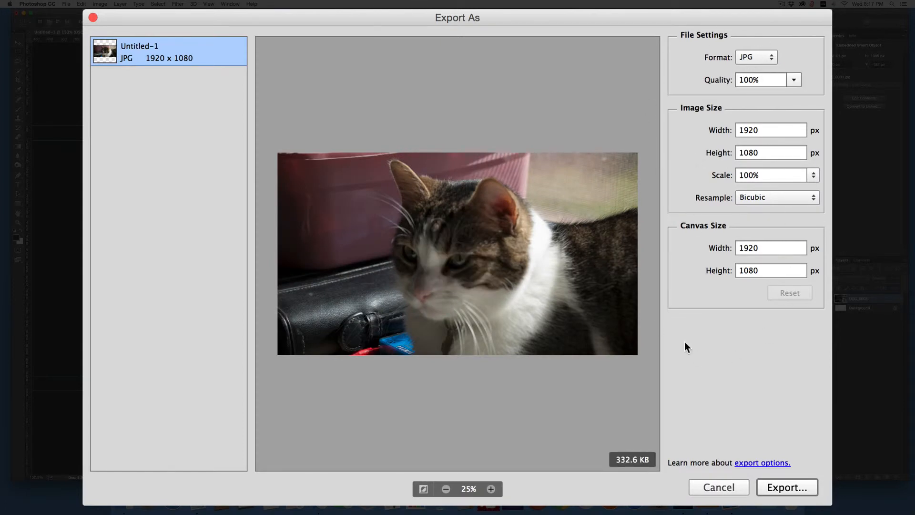
click(786, 487)
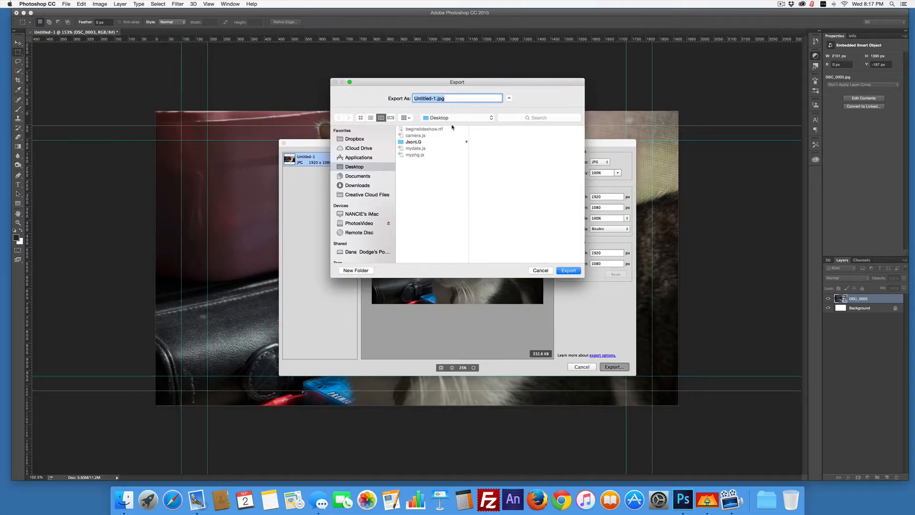
Create a new 'slides' folder on the Desktop and export the cat slide JPG into it.
click(457, 117)
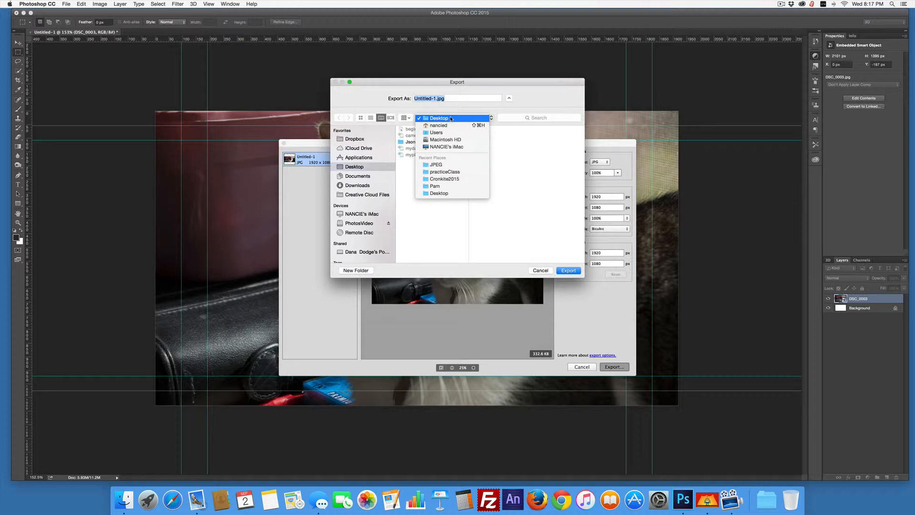
click(438, 118)
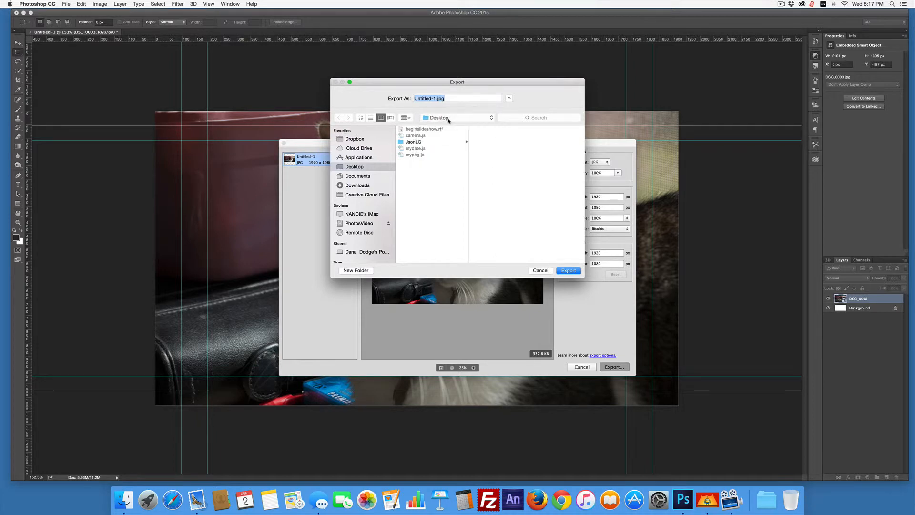
click(355, 270)
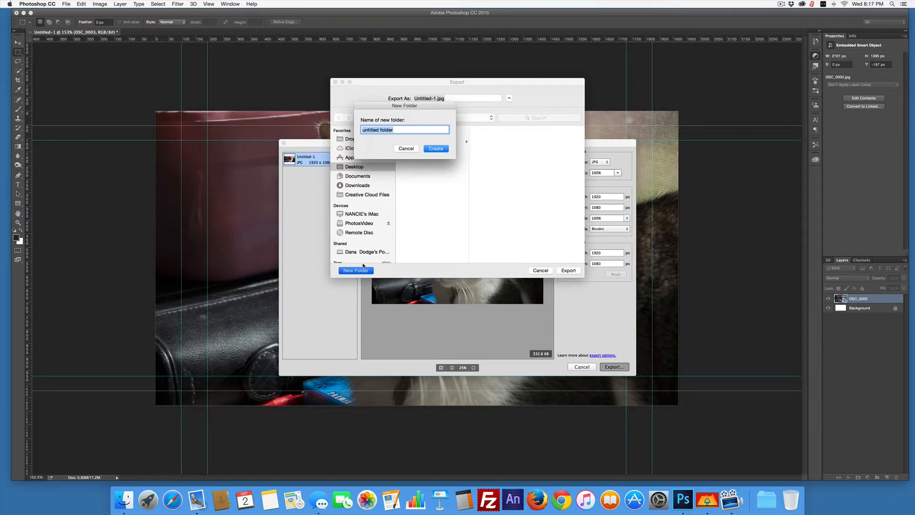
text(slides)
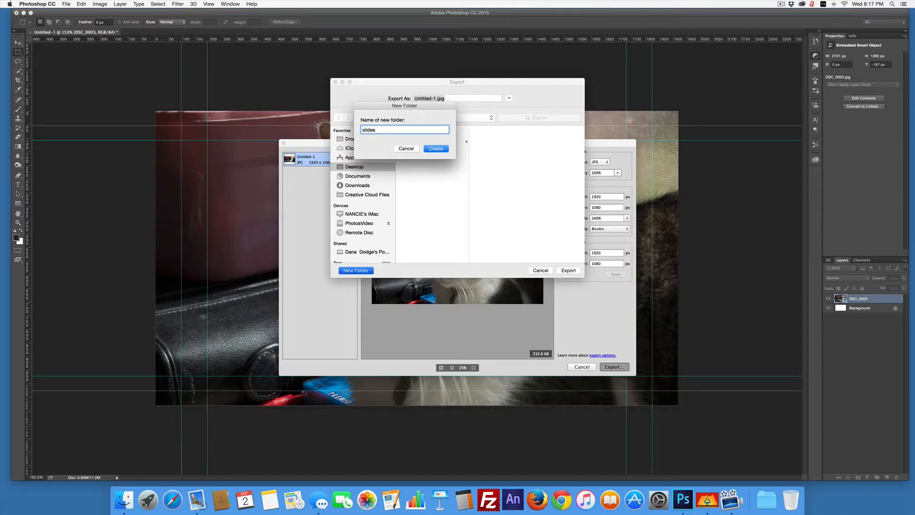
click(436, 149)
text(sally)
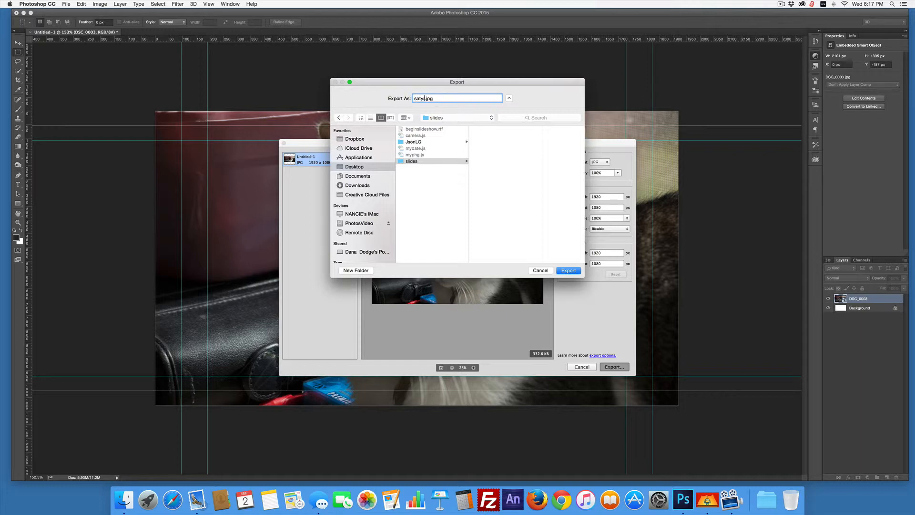
click(568, 270)
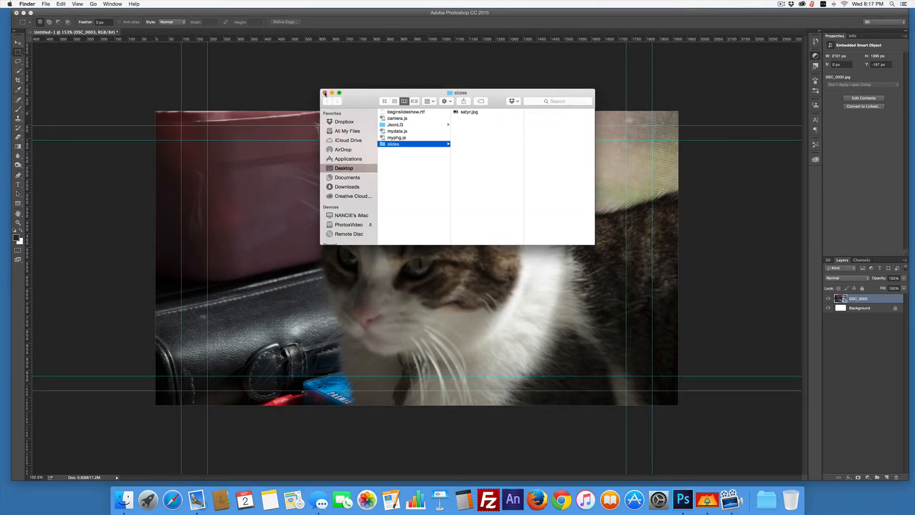
Close the Finder window showing the exported JPG in the slides folder.
click(325, 92)
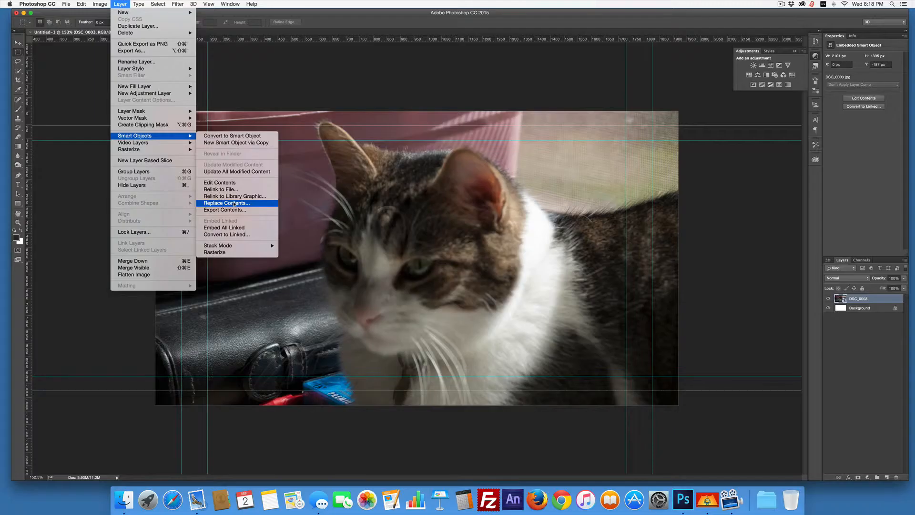
Replace the layer's embedded photo with the close-up cat face DSC_0001.jpg from the JPEG folder.
click(227, 203)
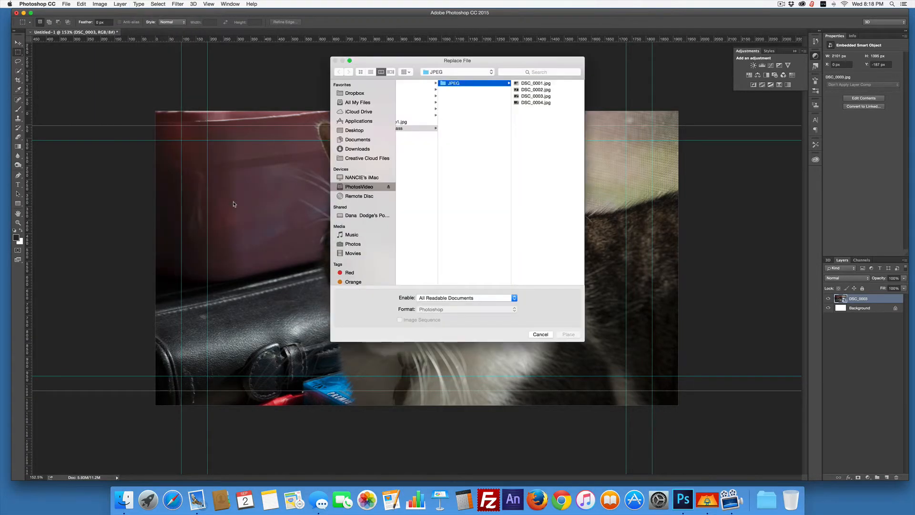
click(535, 95)
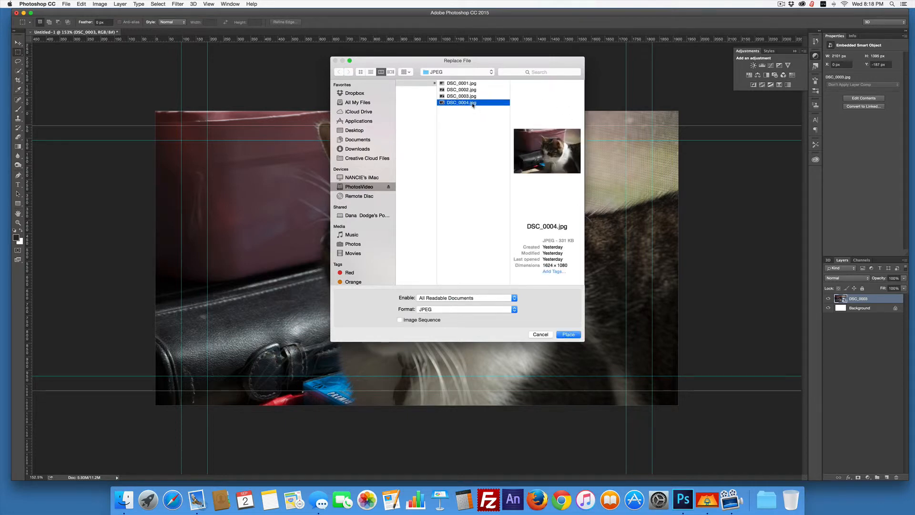
click(461, 82)
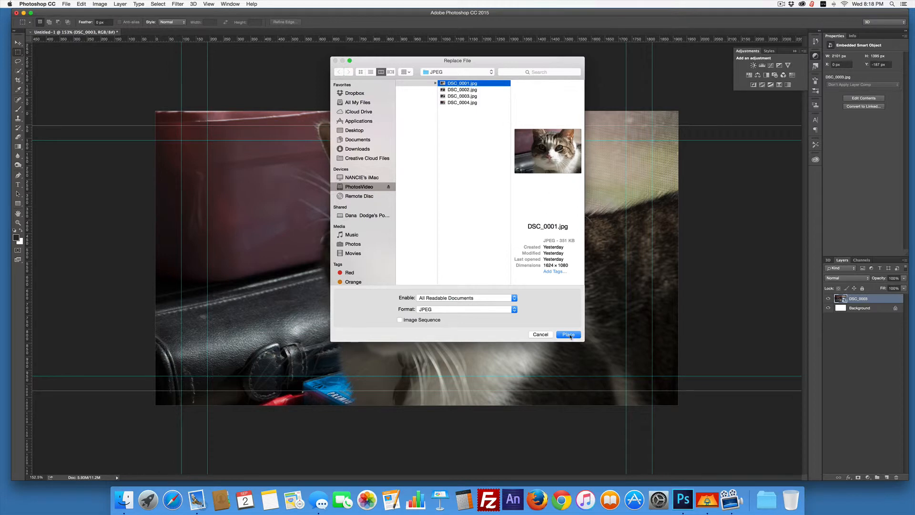
click(567, 333)
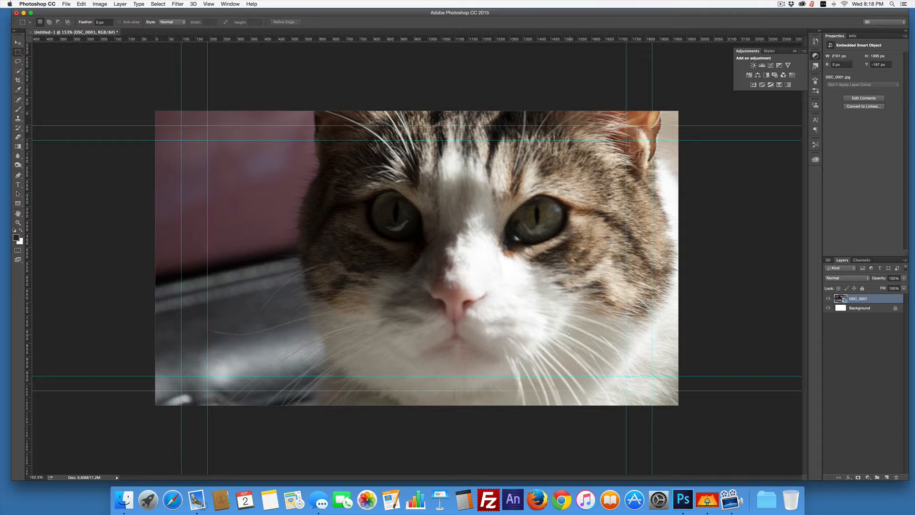
mouse_move(148, 107)
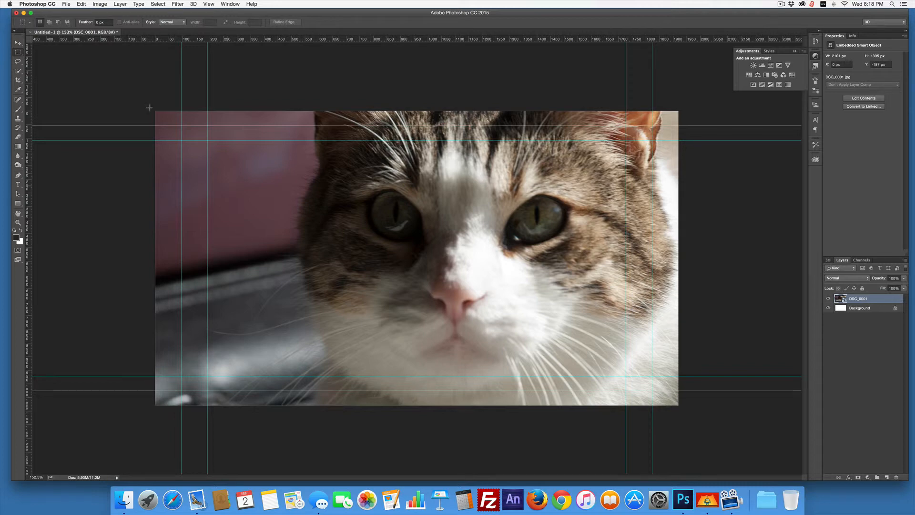
Export the close-up cat slide via Export As as a 1920 × 1080 JPG.
click(66, 4)
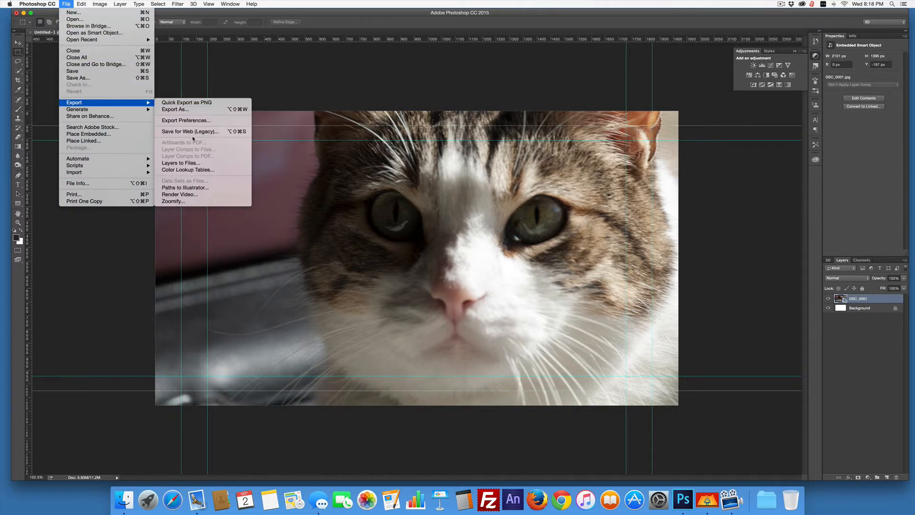
mouse_move(175, 108)
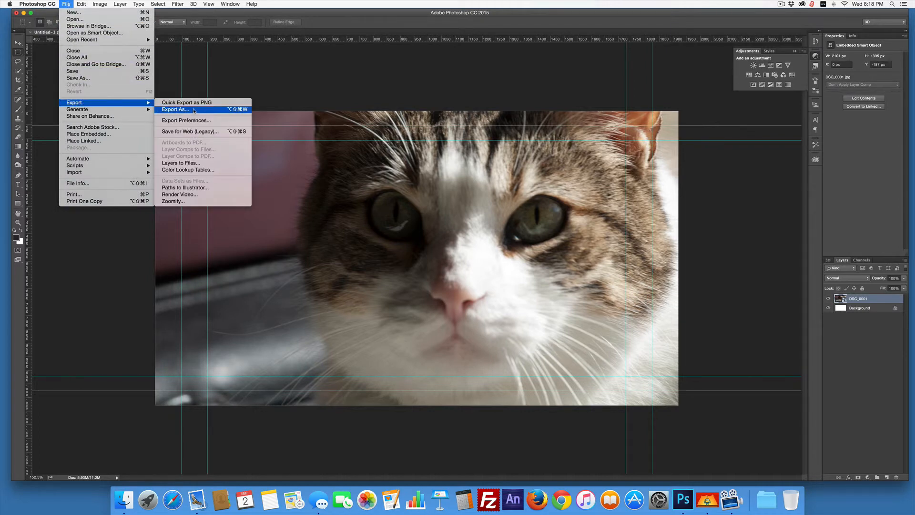
click(173, 109)
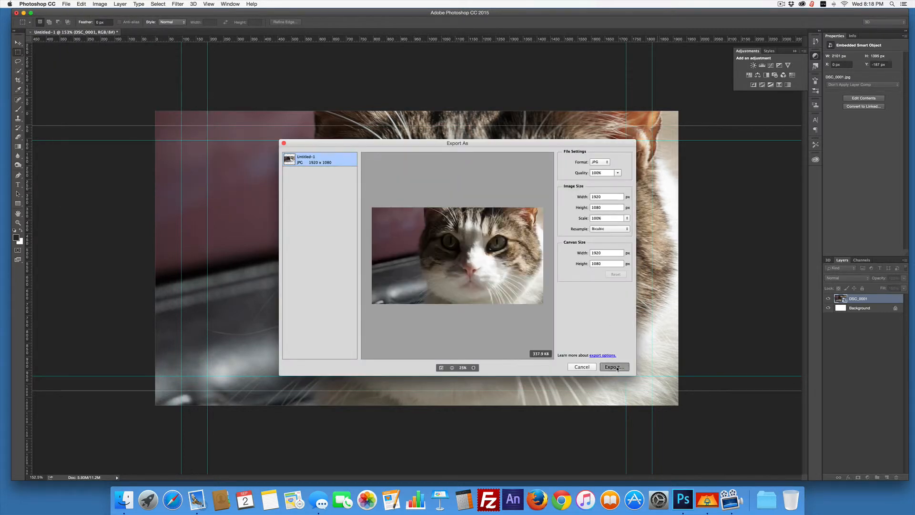
click(612, 366)
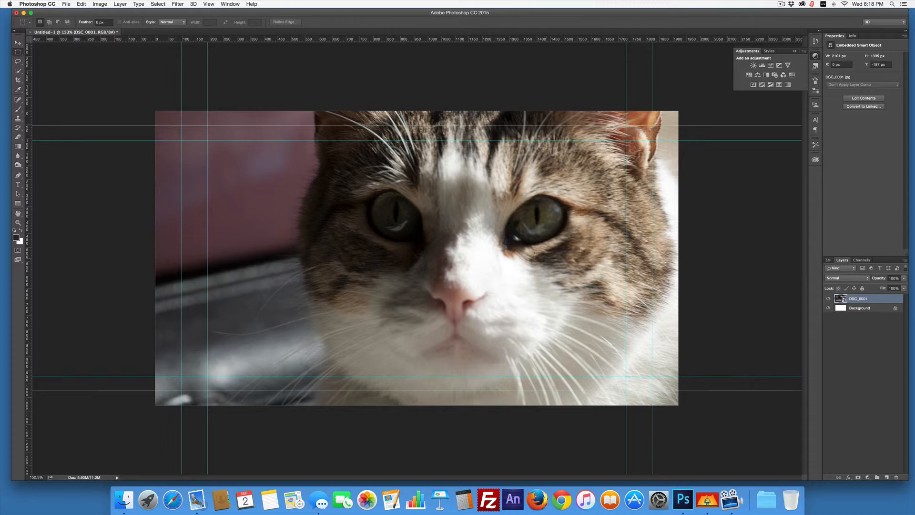
Replace the smart object layer's contents with the tree photo DSC_7009.NEF.
click(99, 3)
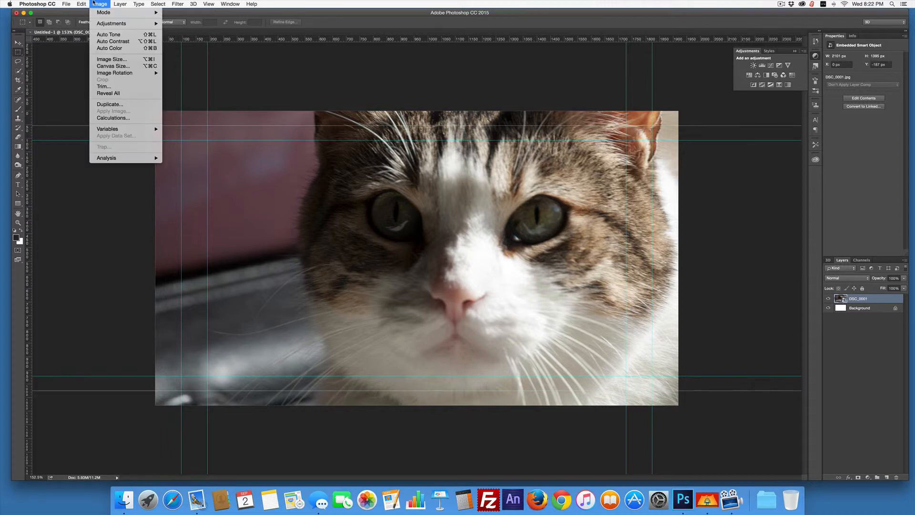
click(120, 4)
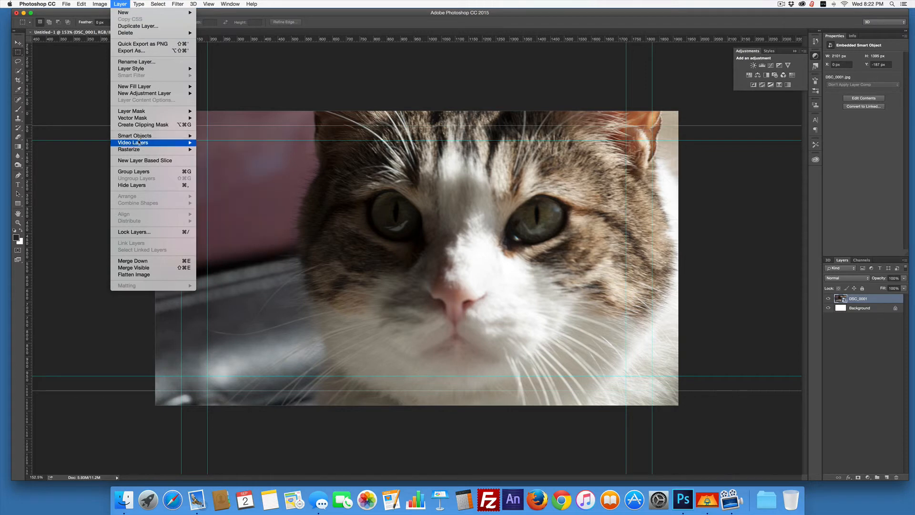
mouse_move(134, 135)
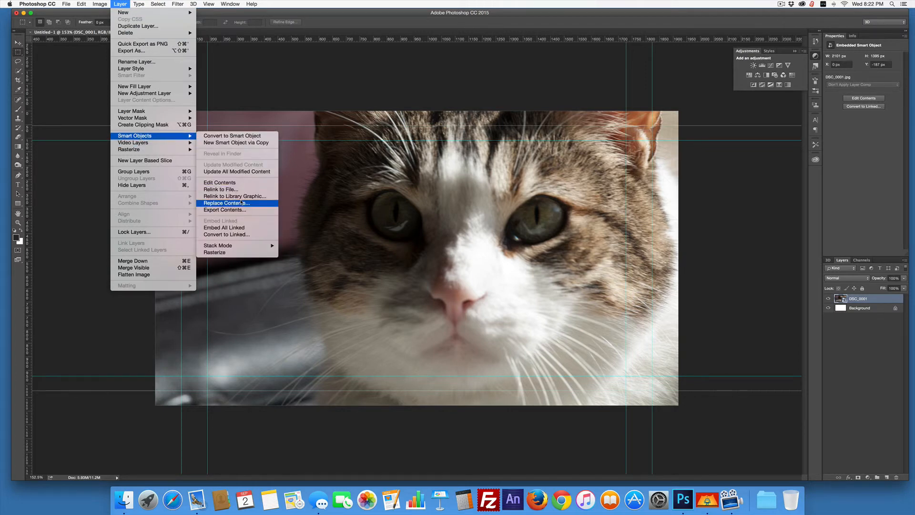
click(227, 202)
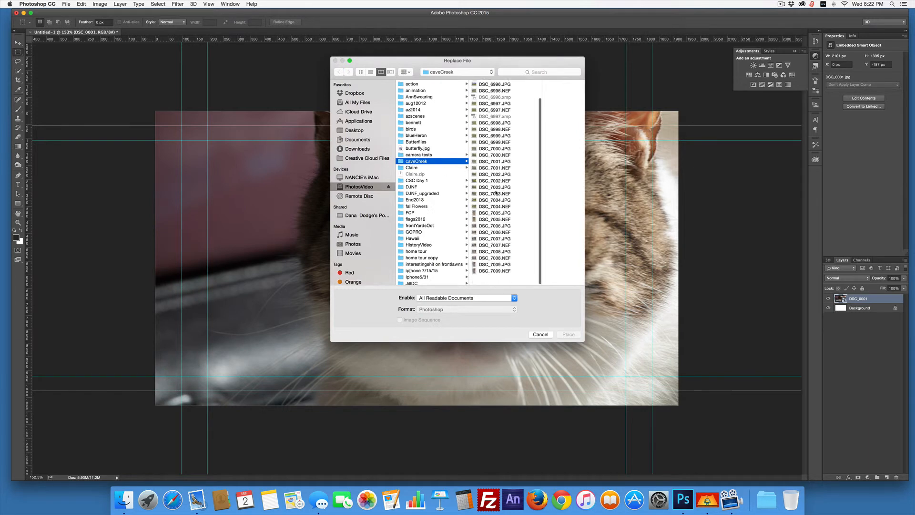
click(463, 282)
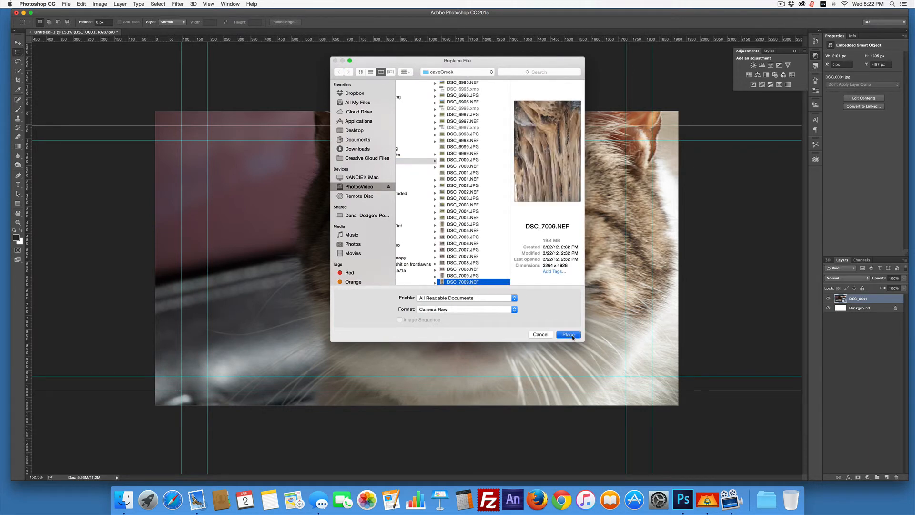
click(567, 333)
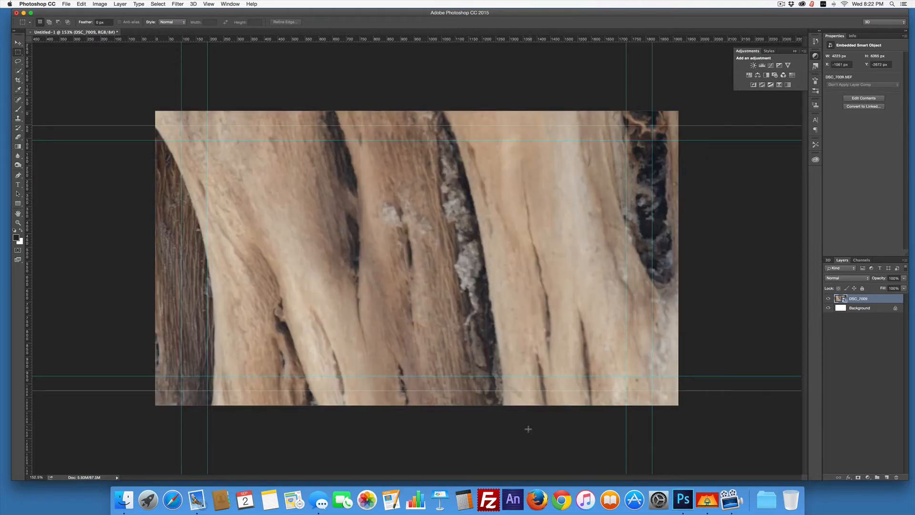
mouse_move(406, 237)
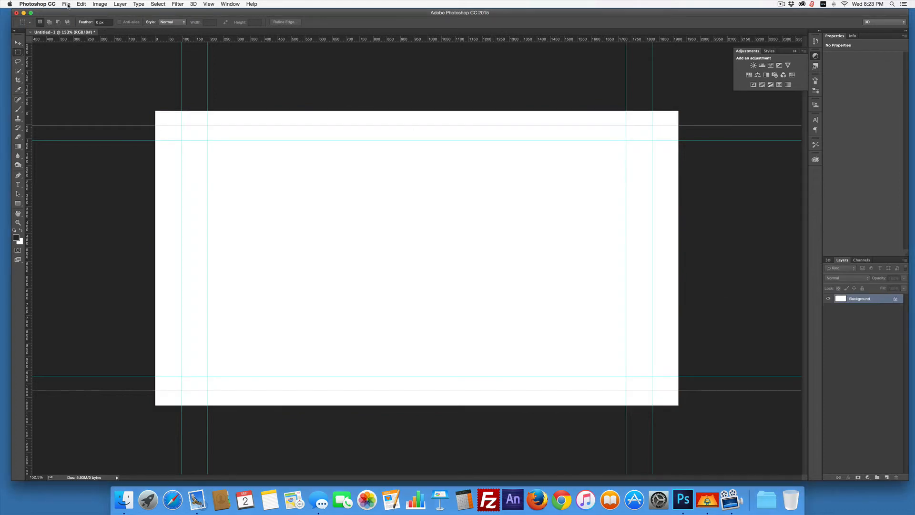
Place the vertical tree photo DSC_7009.JPG from caveCreek as a new embedded layer on the canvas.
click(66, 4)
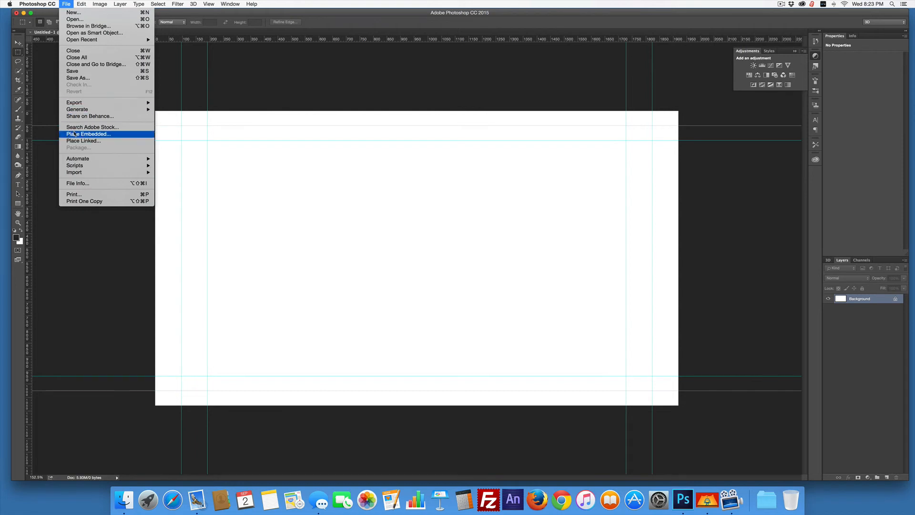
click(87, 134)
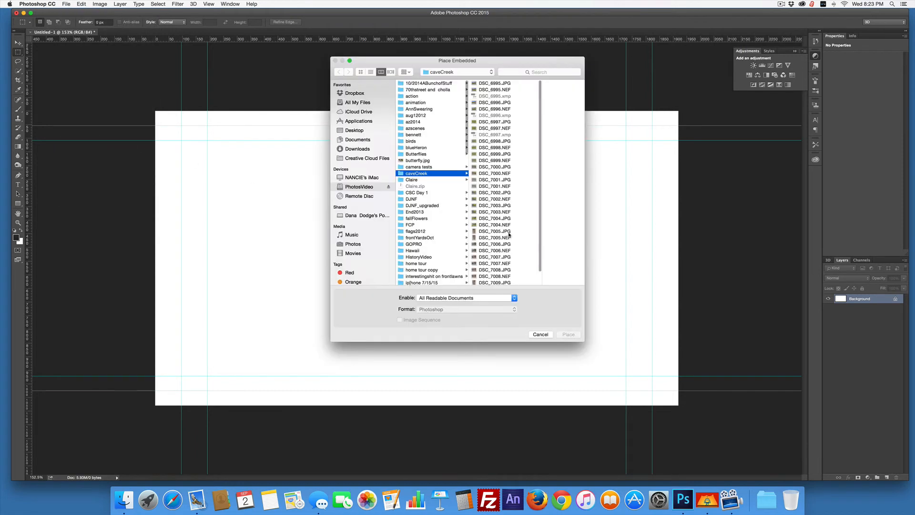
scroll(down, 3)
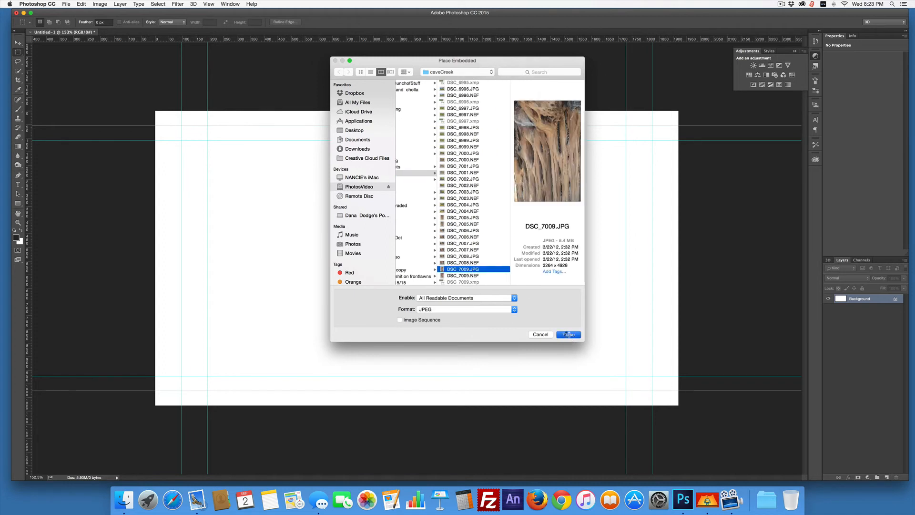
click(567, 333)
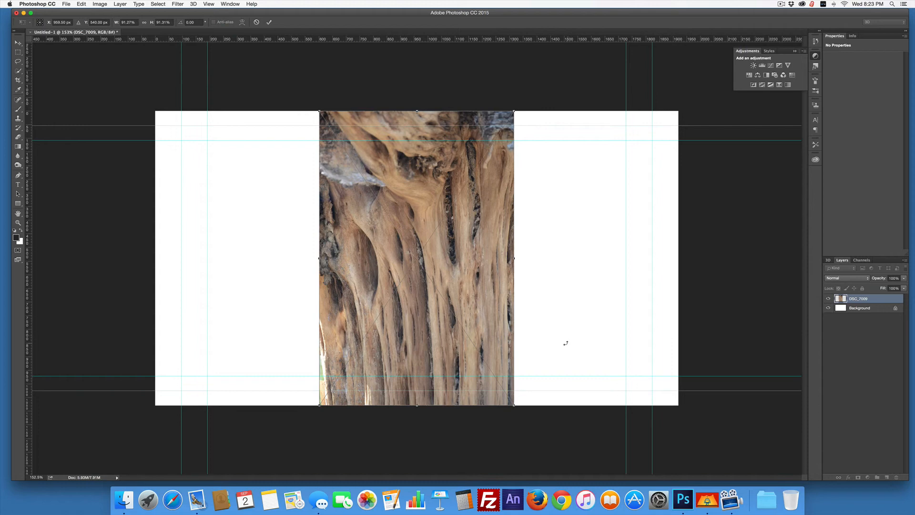
mouse_move(543, 193)
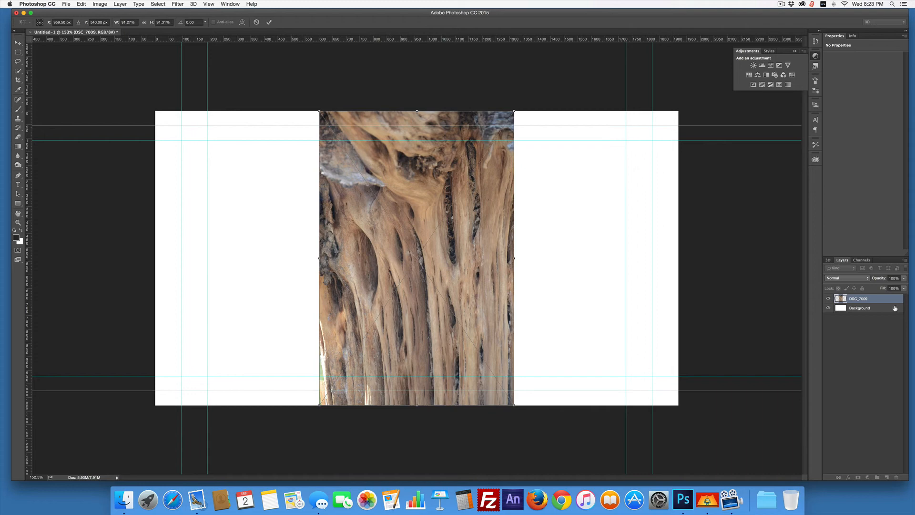
mouse_move(896, 308)
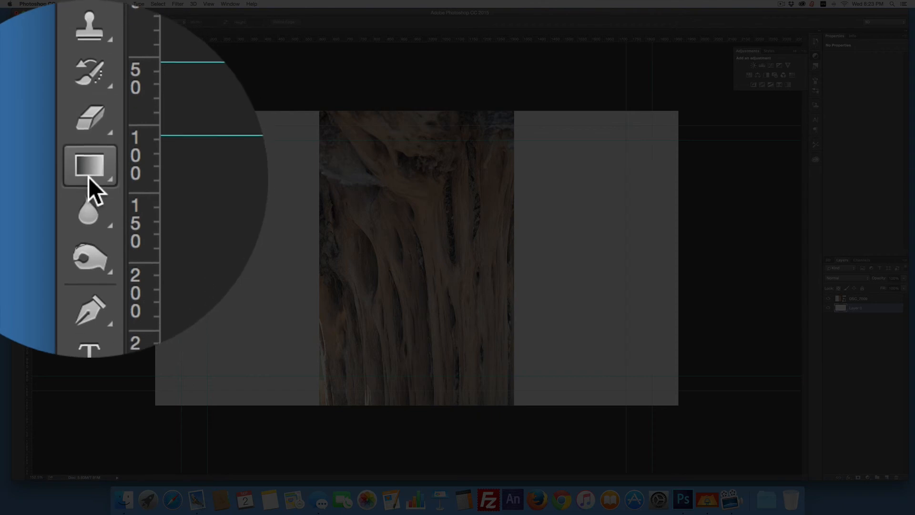
mouse_move(88, 169)
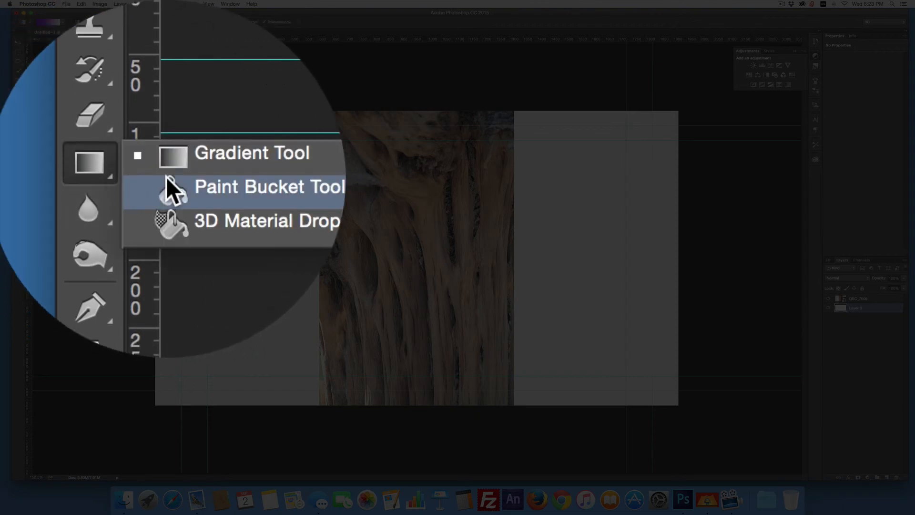
Fill the layer behind the tree photo with black using the Paint Bucket.
click(269, 187)
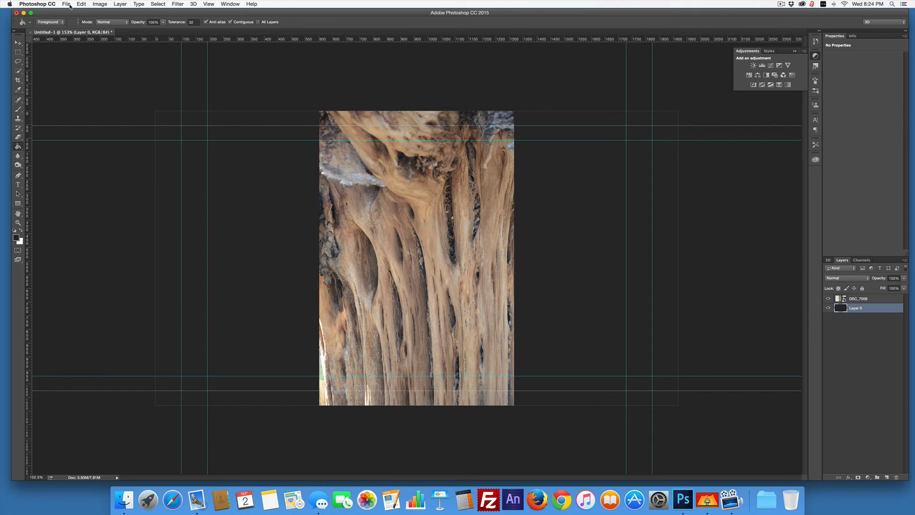
Export the tree slide as a 1920×1080 JPEG to the slides folder, declining to overwrite Untitled-1.jpg.
click(66, 4)
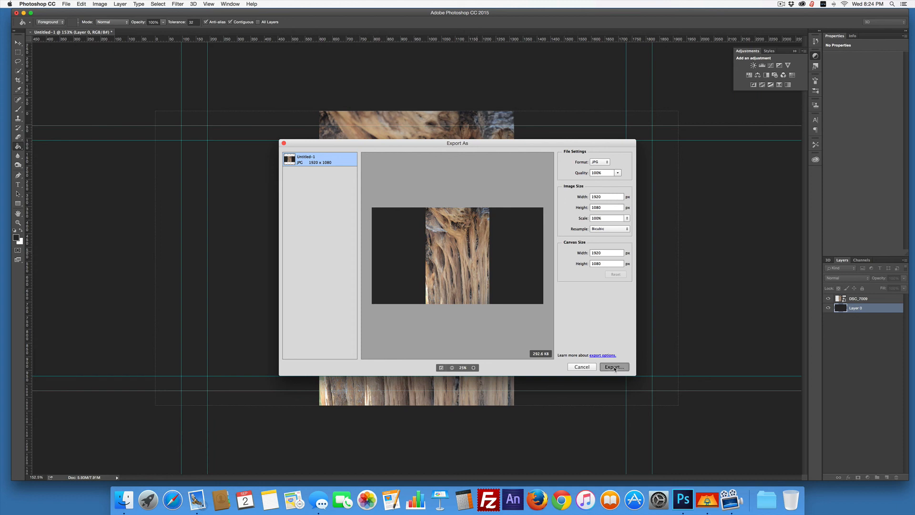
click(613, 366)
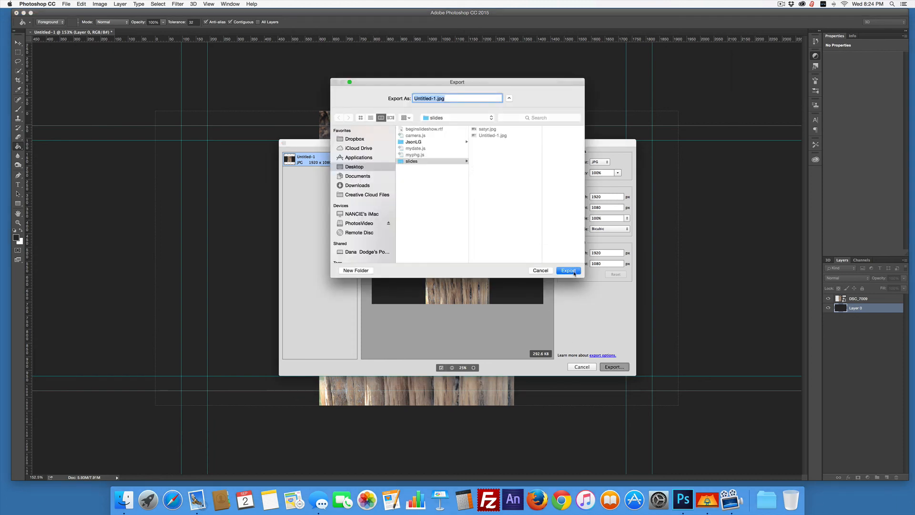
click(567, 270)
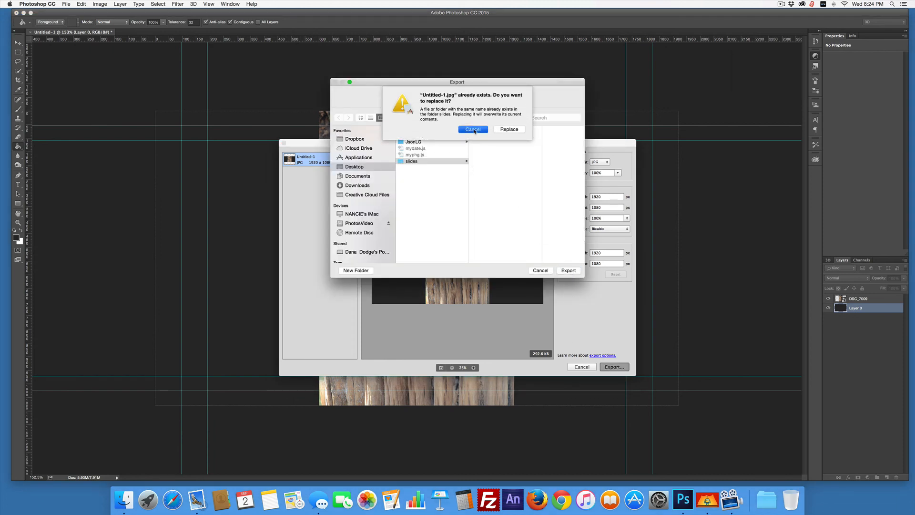
click(473, 129)
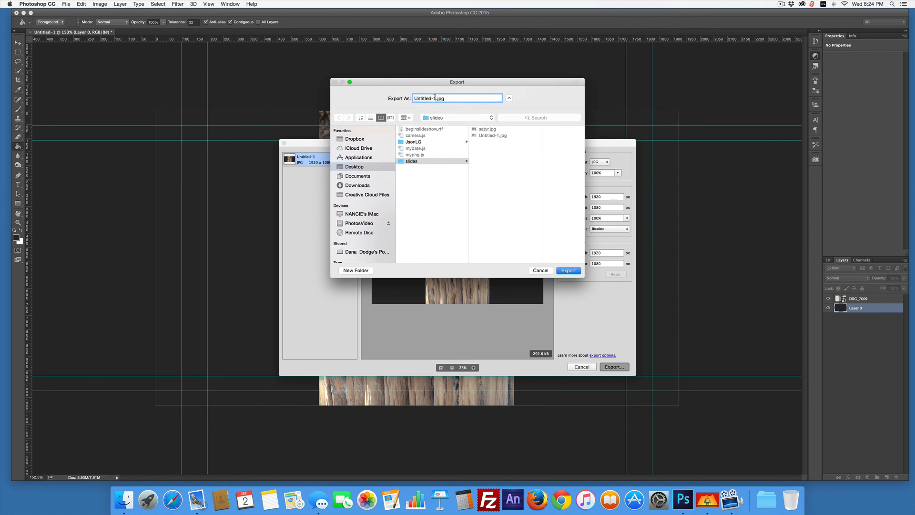